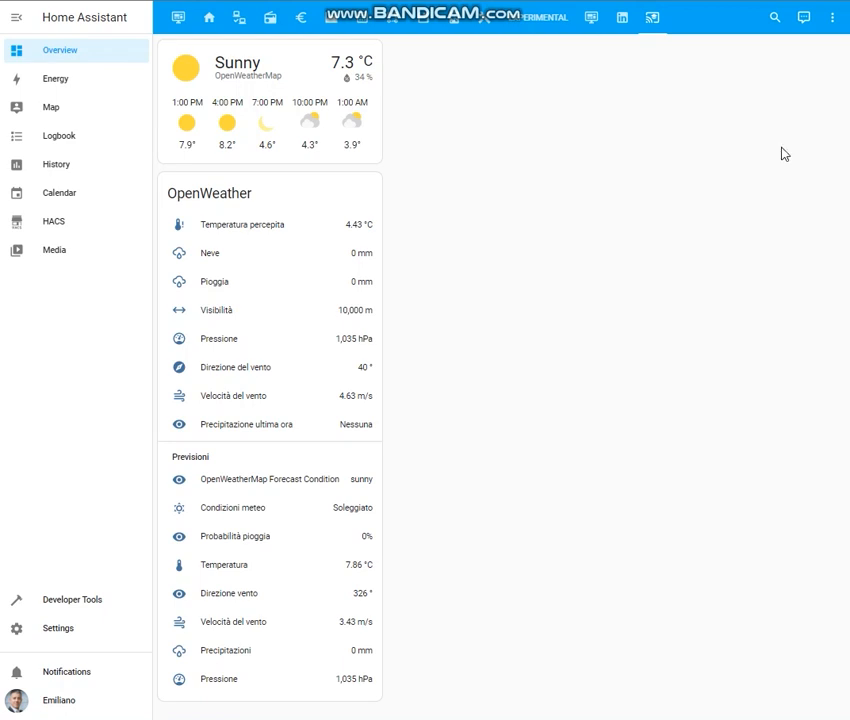
pyautogui.moveTo(322, 238)
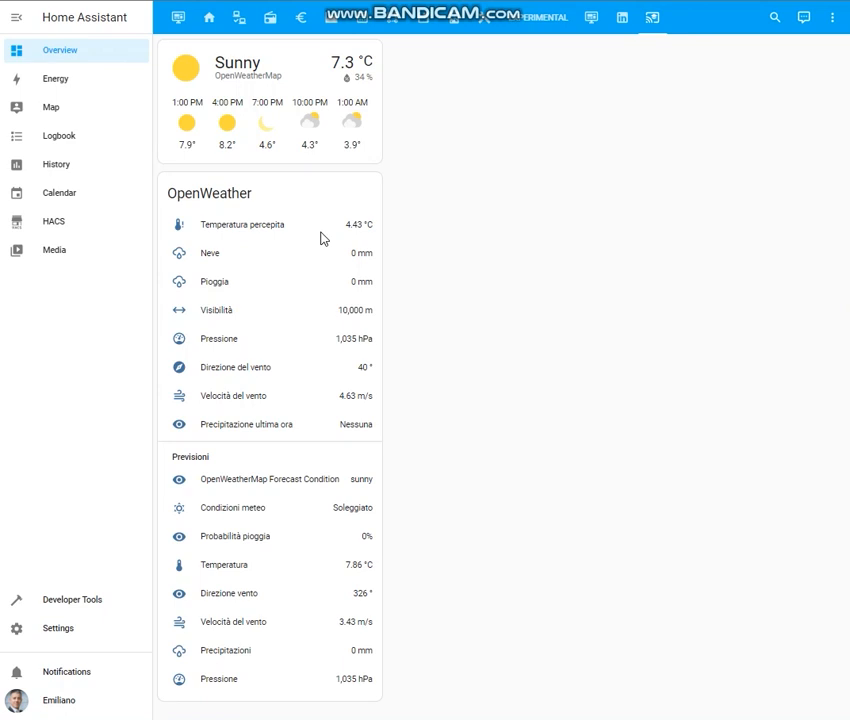
pyautogui.moveTo(264, 232)
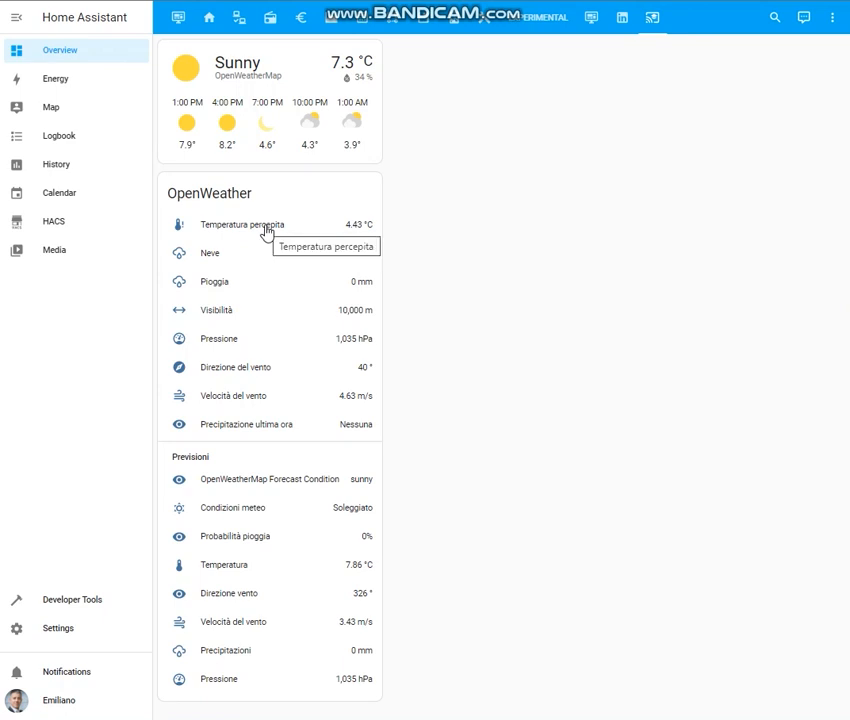
pyautogui.moveTo(364, 268)
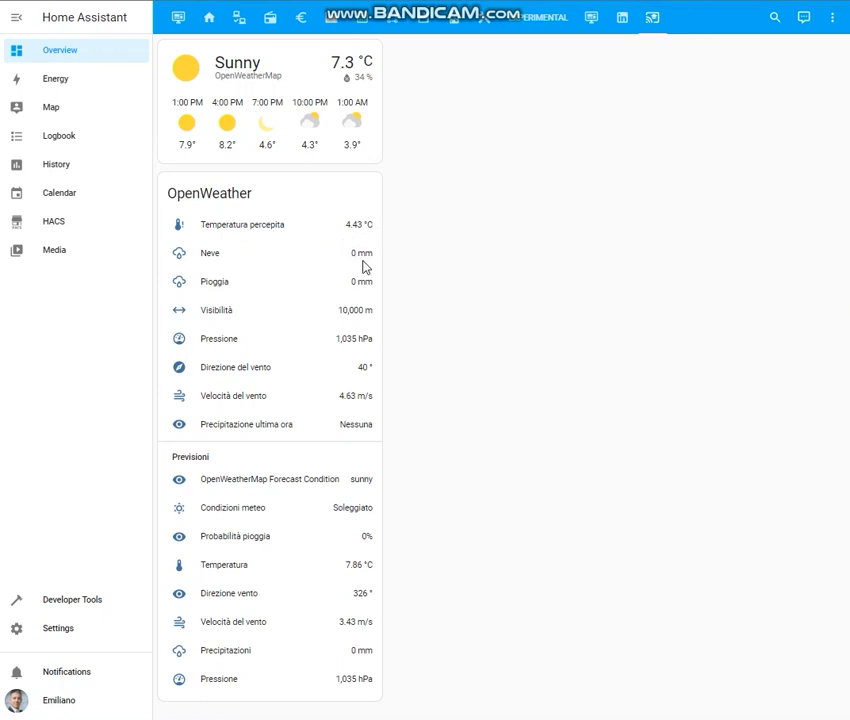
pyautogui.moveTo(364, 356)
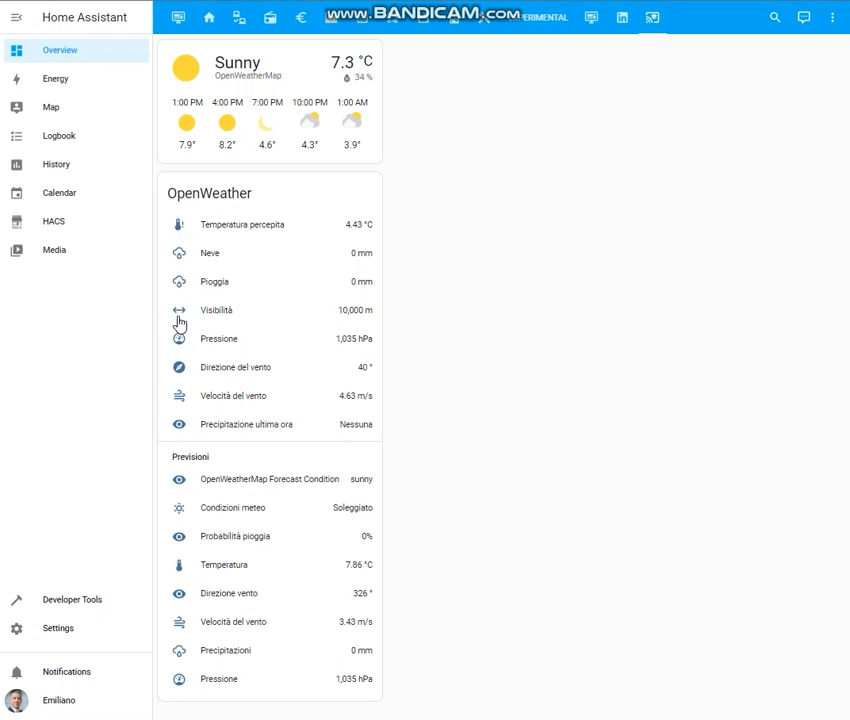
pyautogui.moveTo(180, 344)
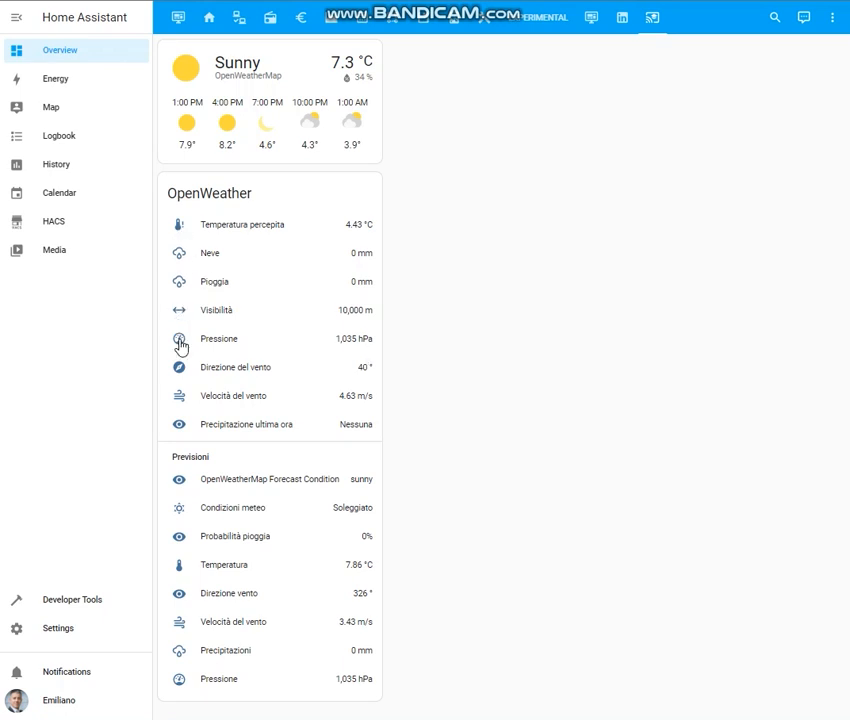
pyautogui.moveTo(180, 344)
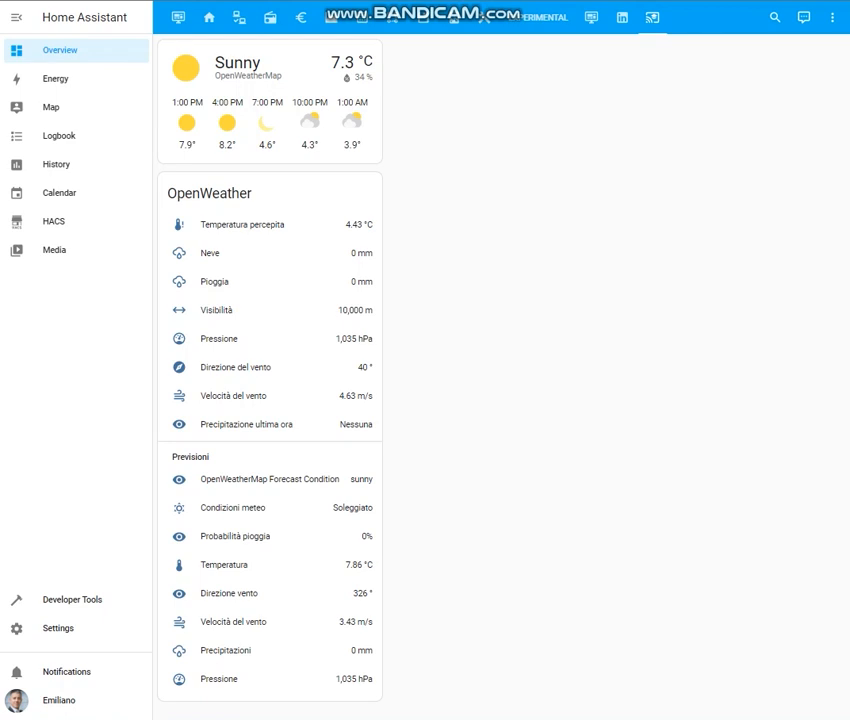
pyautogui.moveTo(196, 272)
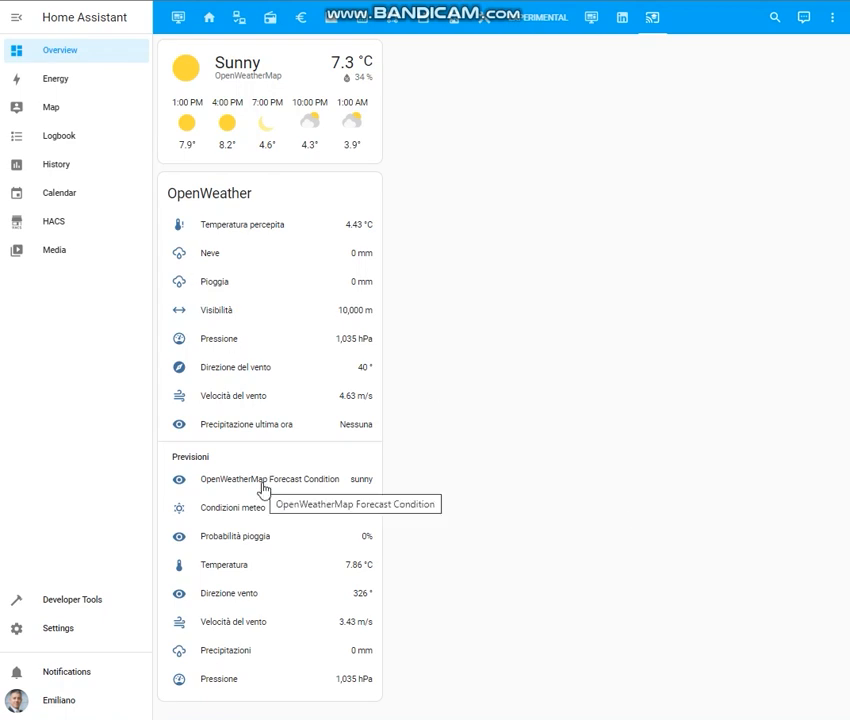
# Check the forecast condition entity's settings and display name from its details dialog
pyautogui.click(268, 480)
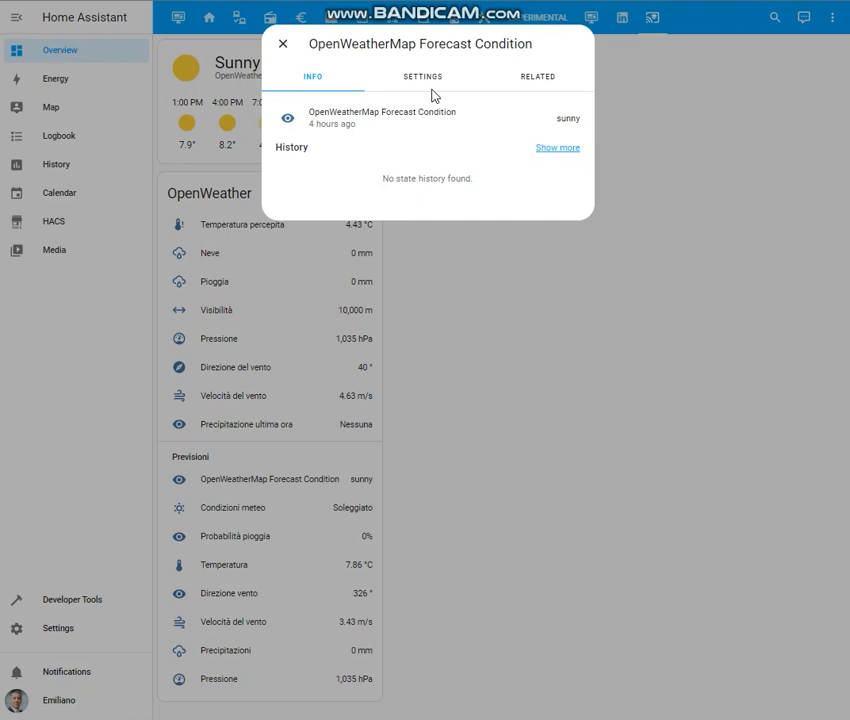
pyautogui.moveTo(422, 82)
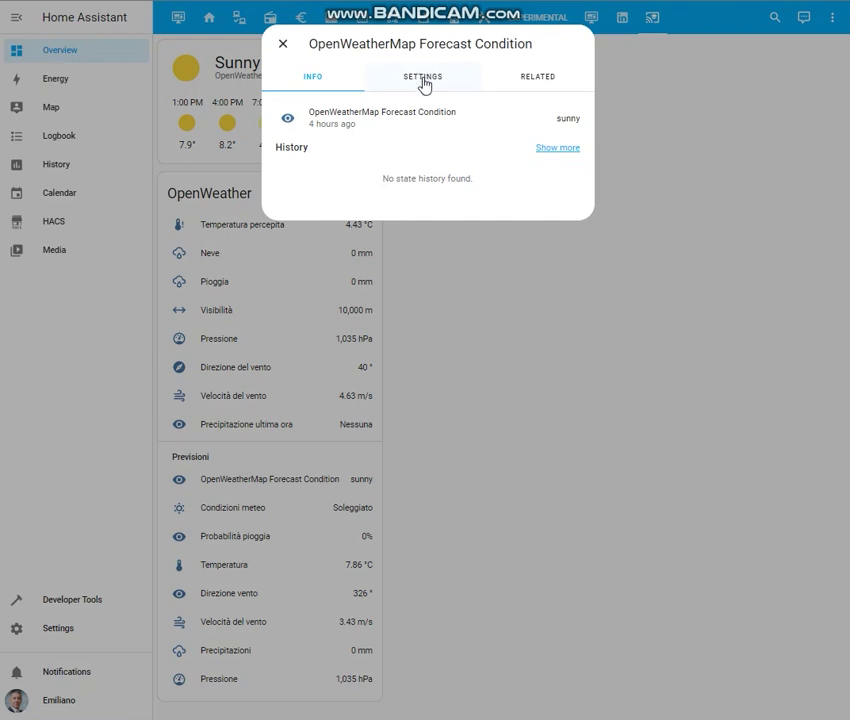
pyautogui.click(424, 76)
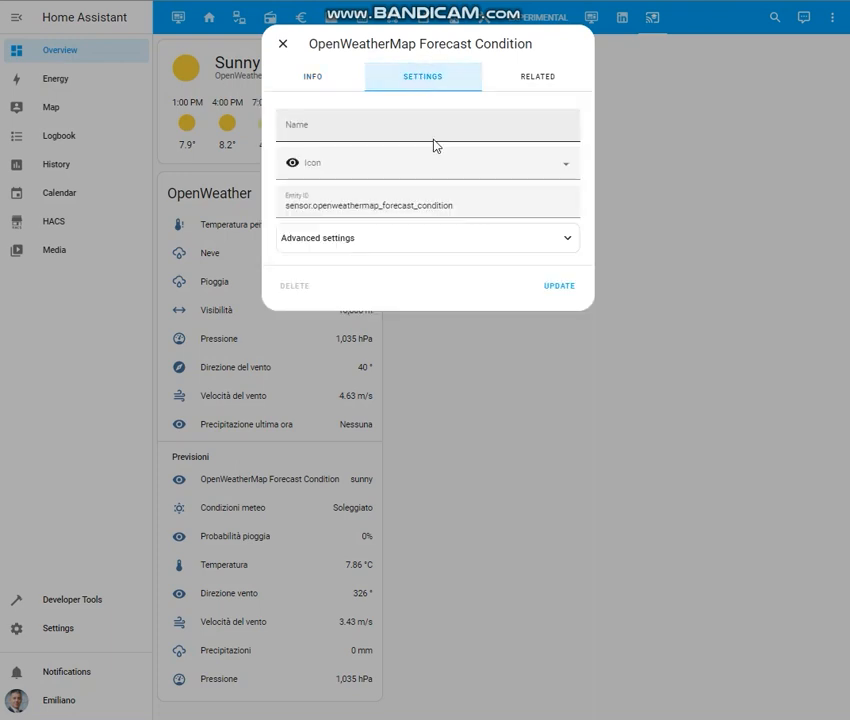
pyautogui.click(428, 128)
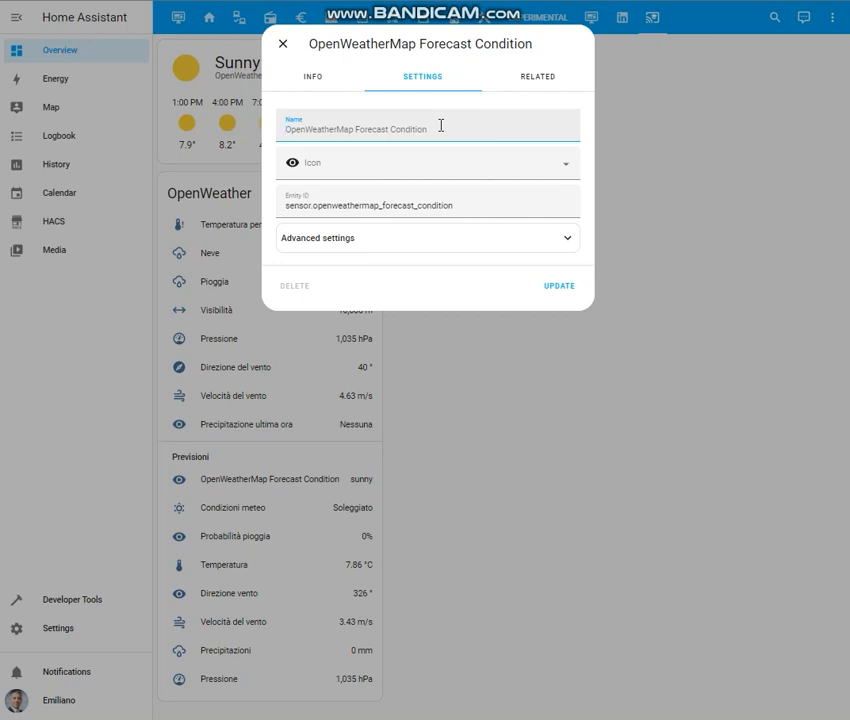
pyautogui.moveTo(288, 44)
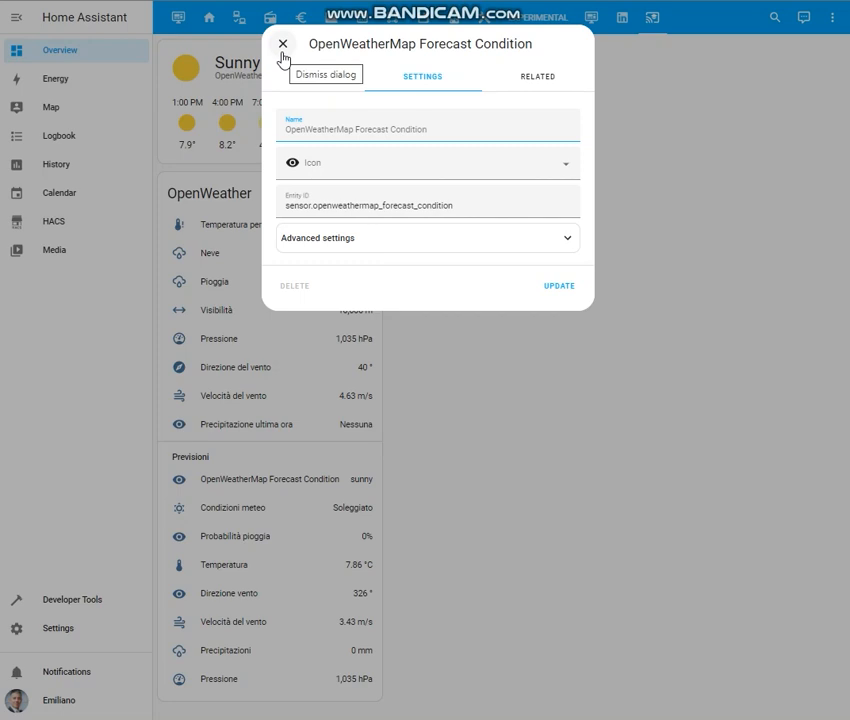
pyautogui.click(286, 44)
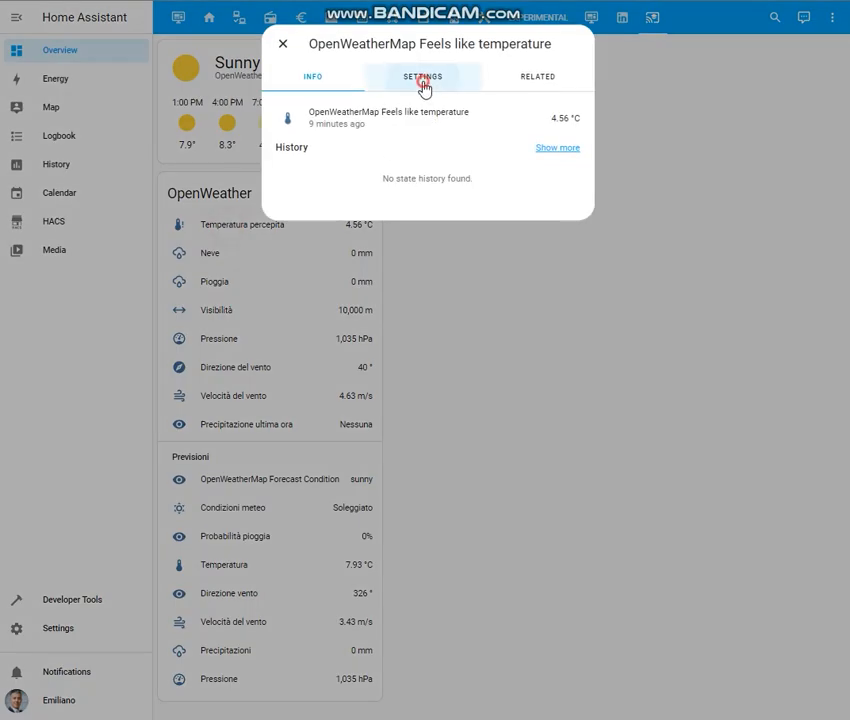
# Review the feels-like temperature entity's settings, then leave its details
pyautogui.click(422, 76)
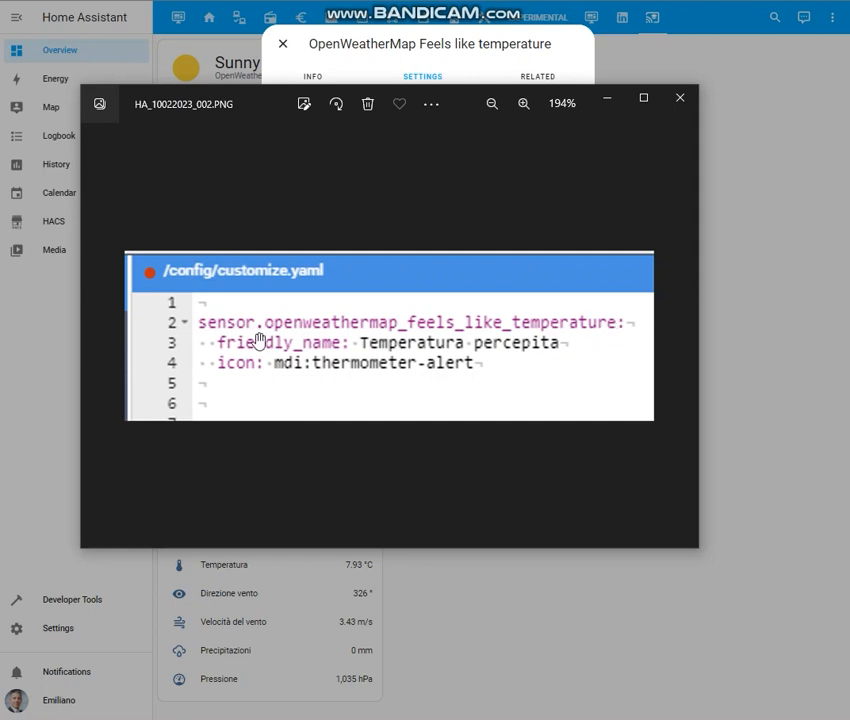
pyautogui.moveTo(452, 348)
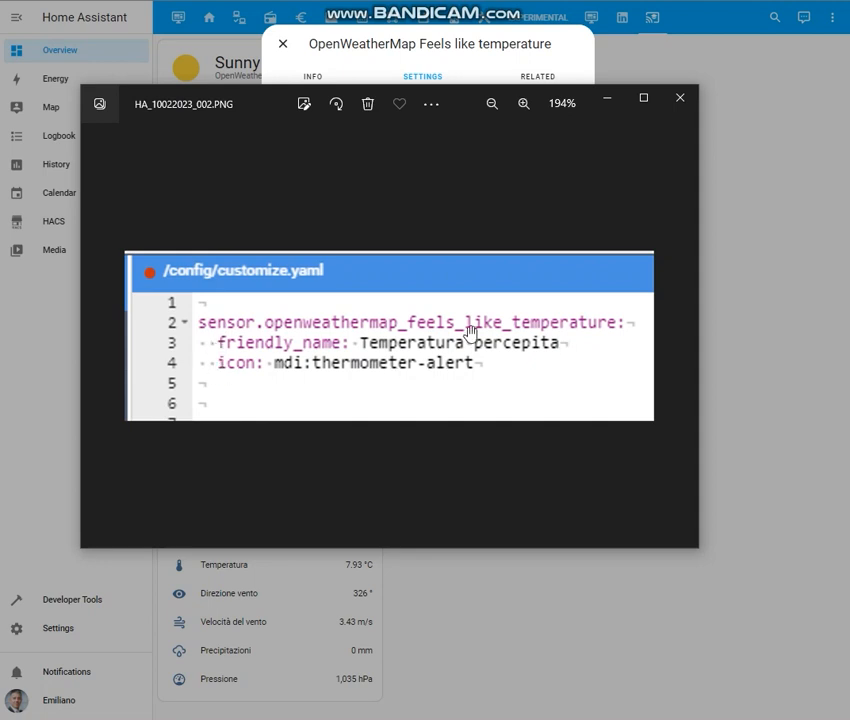
pyautogui.moveTo(608, 104)
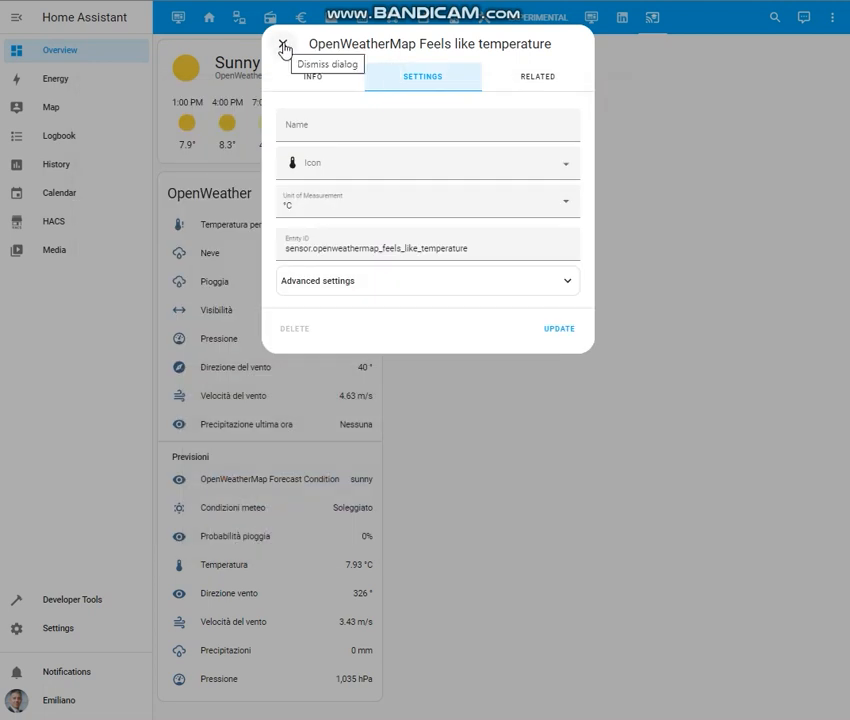
pyautogui.click(288, 48)
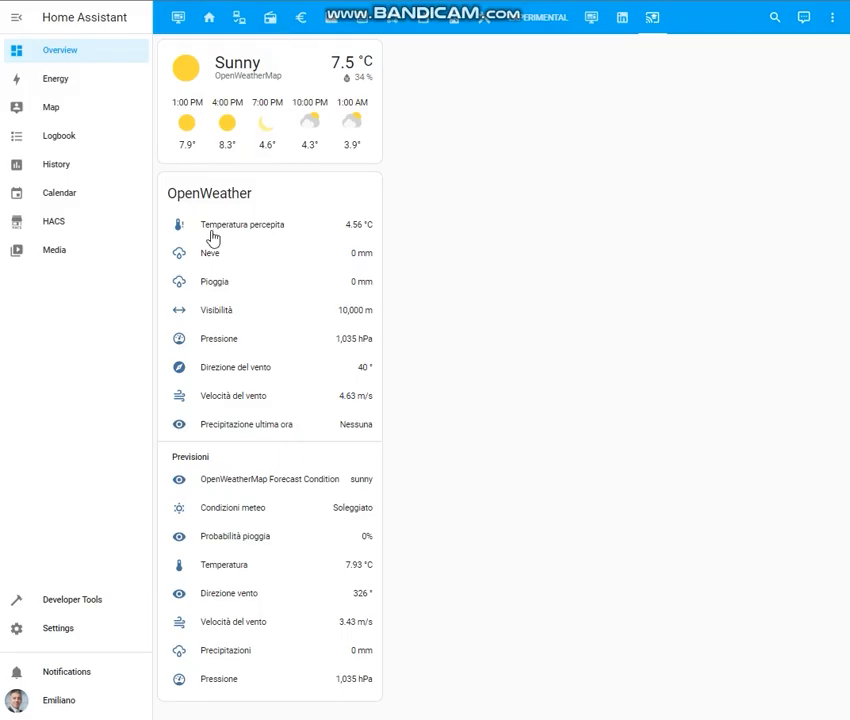
pyautogui.moveTo(214, 238)
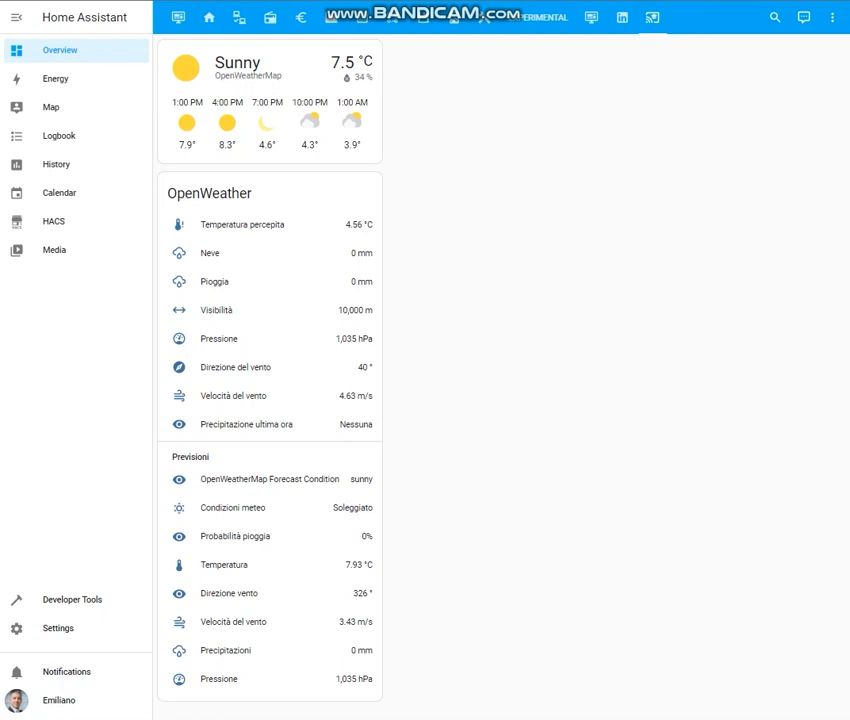
pyautogui.moveTo(832, 22)
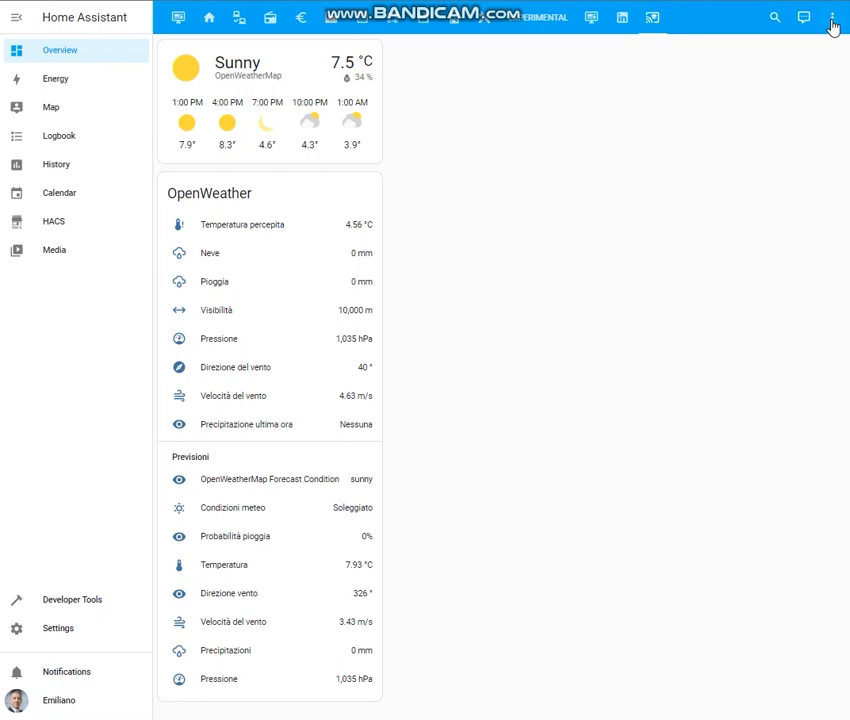
# Put the dashboard into edit mode and bring up the OpenWeather card's configuration
pyautogui.click(832, 16)
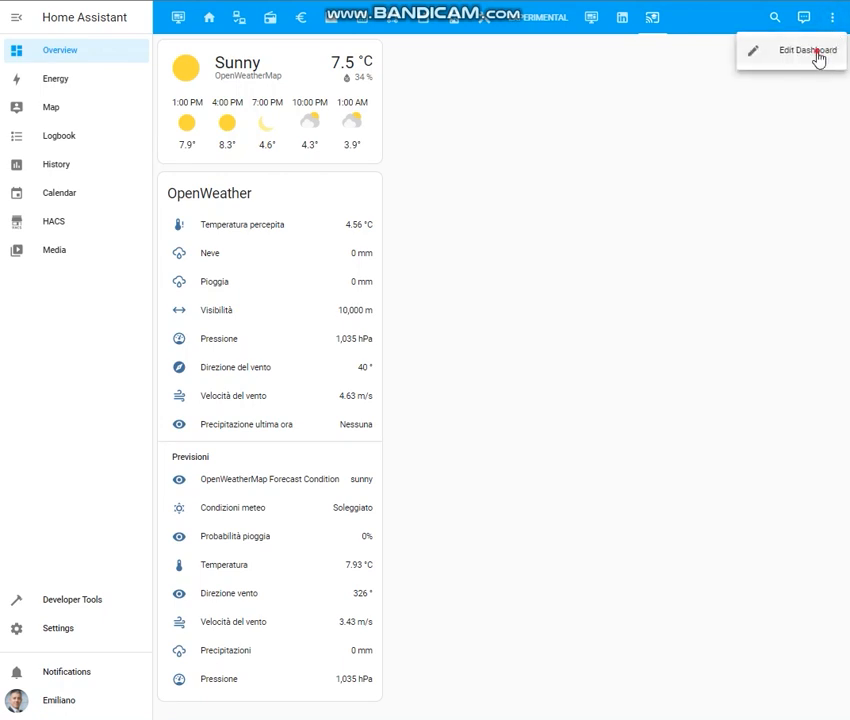
pyautogui.click(808, 50)
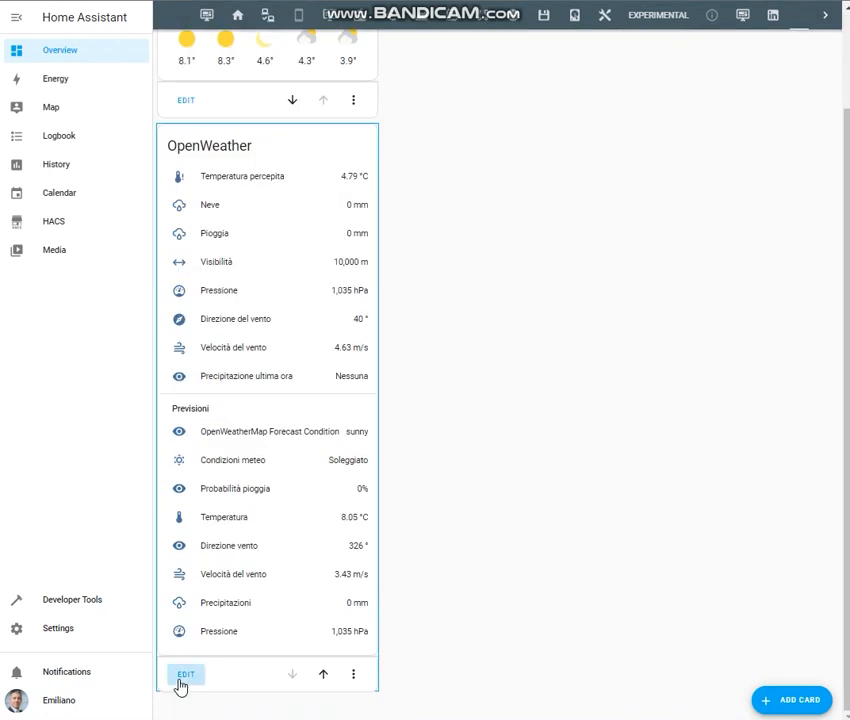
pyautogui.click(184, 674)
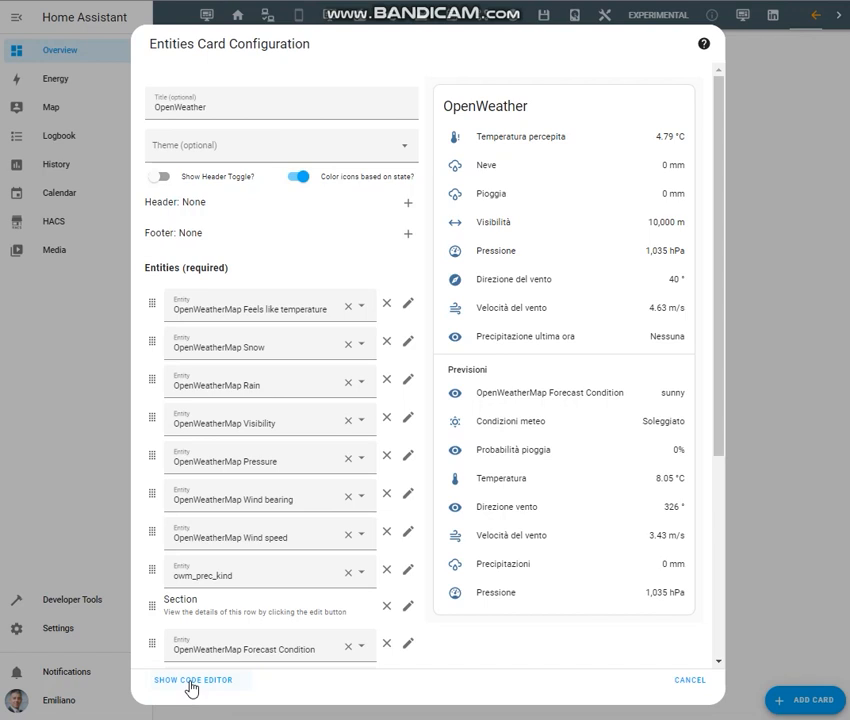
# Edit the card YAML with Italian names, '-alert' style icons and a Previsioni section, then save
pyautogui.click(204, 680)
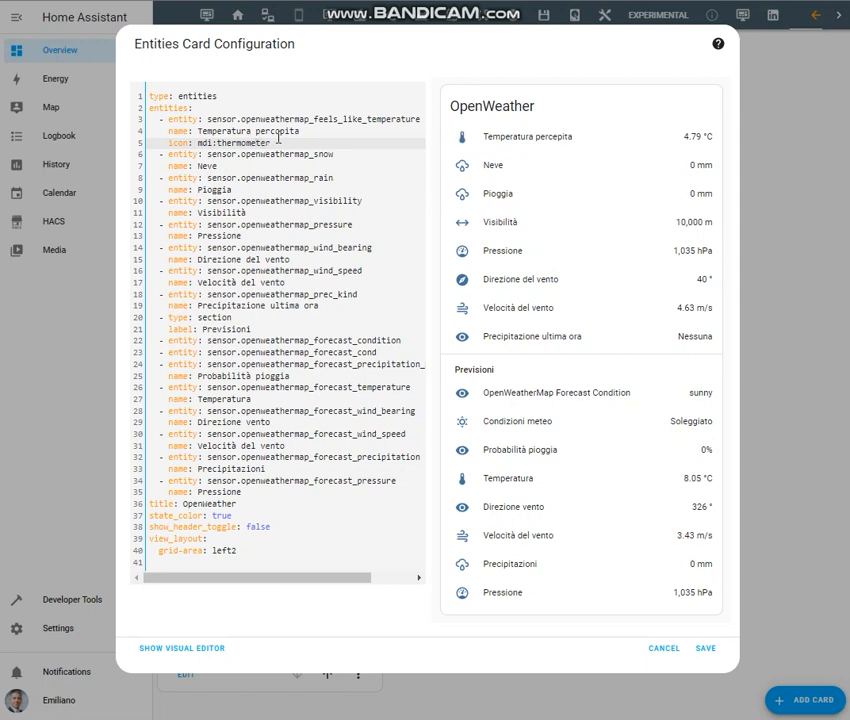
pyautogui.moveTo(460, 138)
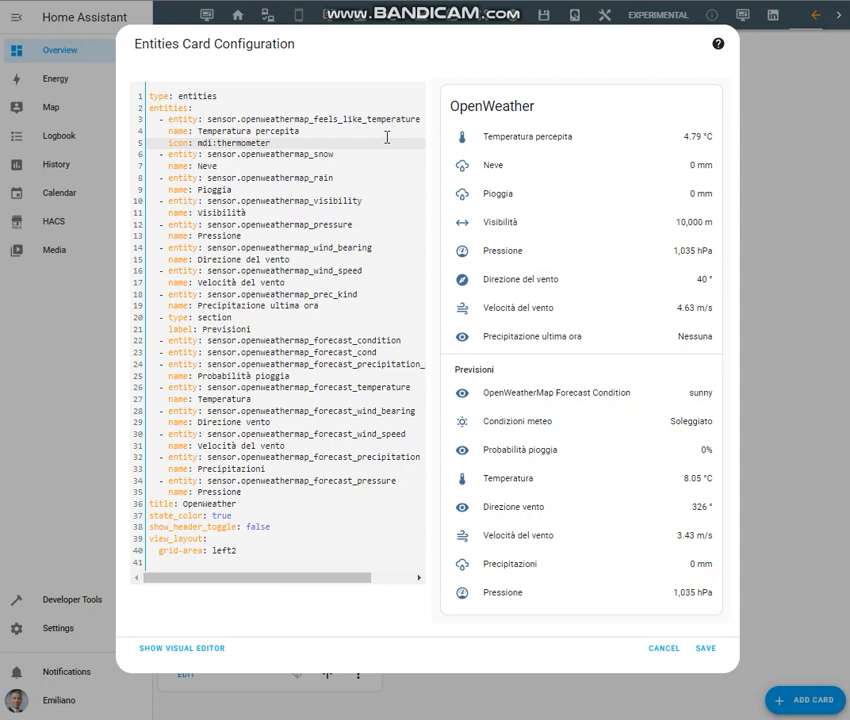
pyautogui.write('-alert')
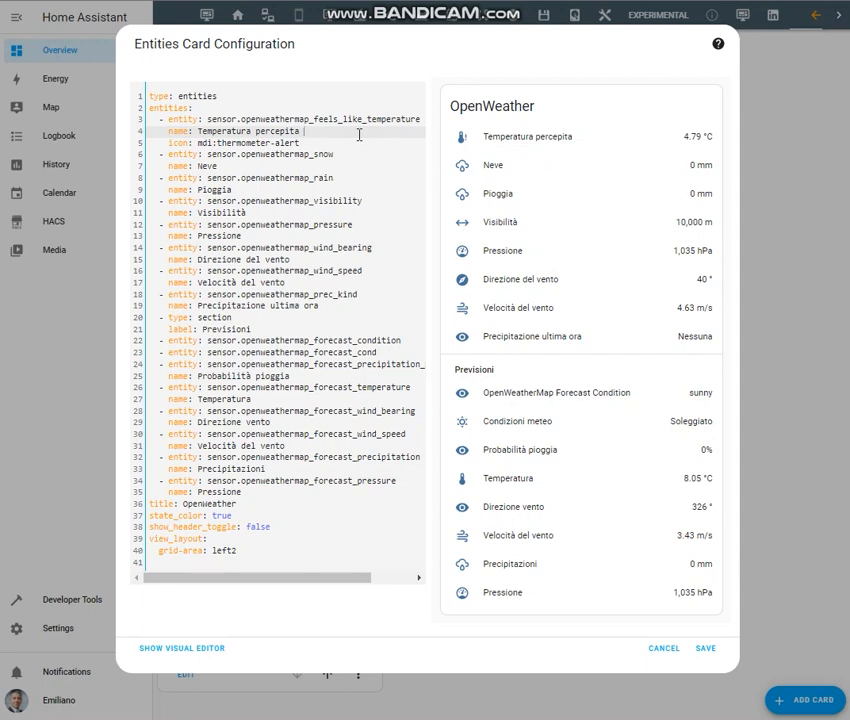
pyautogui.write('new')
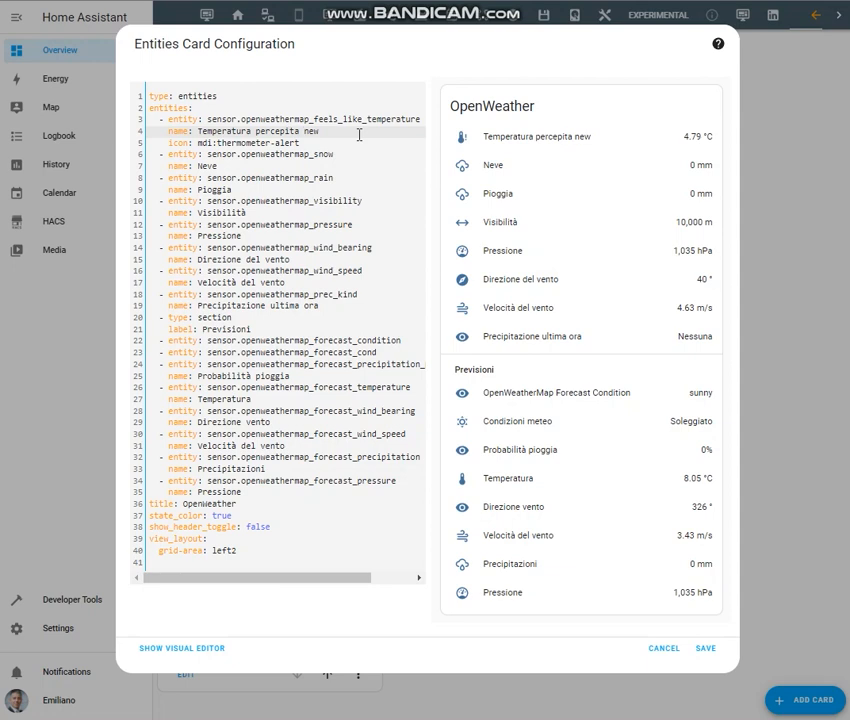
pyautogui.press('BackSpace')
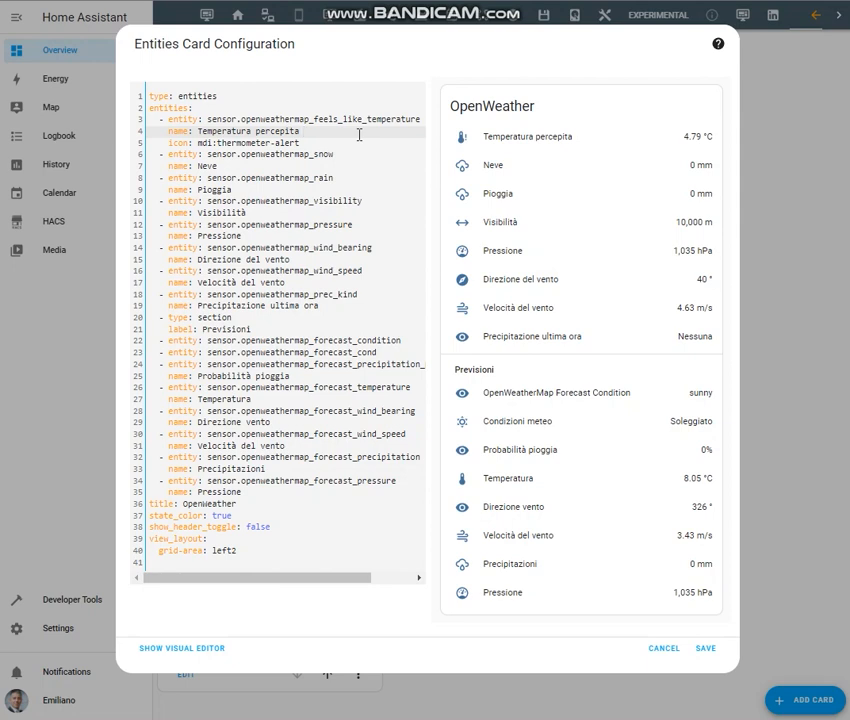
pyautogui.moveTo(664, 648)
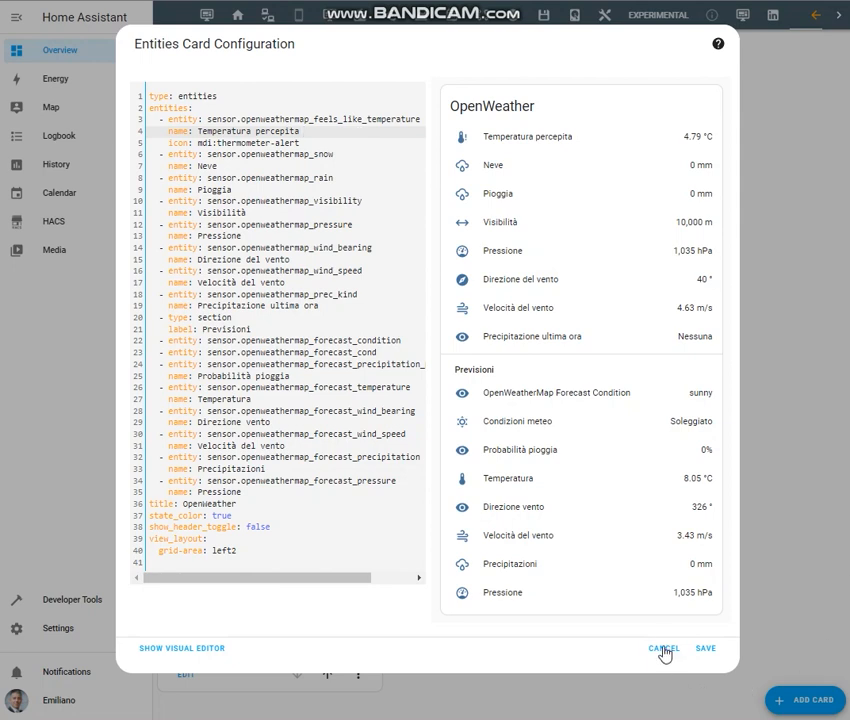
pyautogui.click(660, 646)
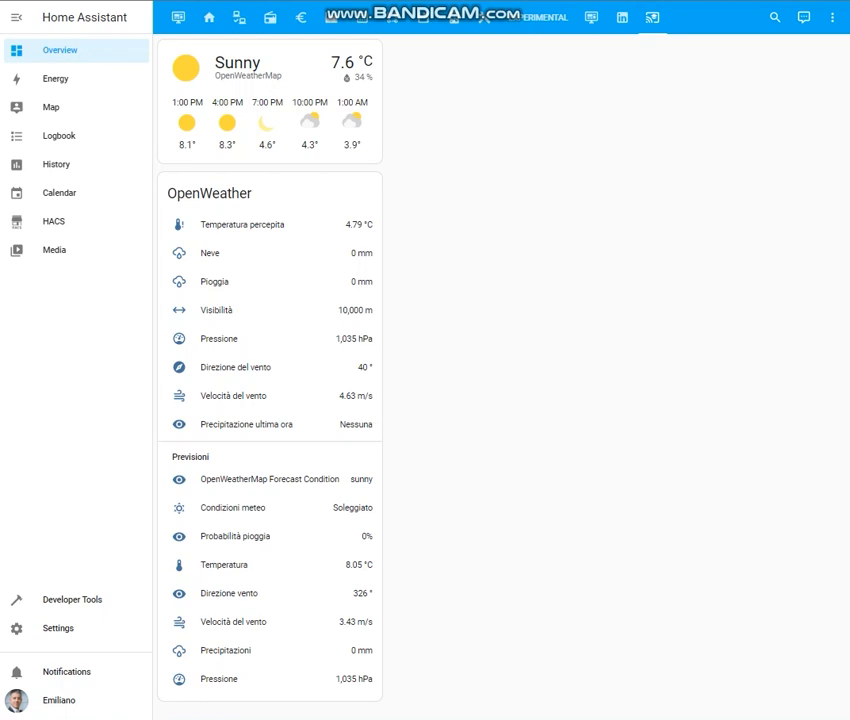
pyautogui.moveTo(642, 228)
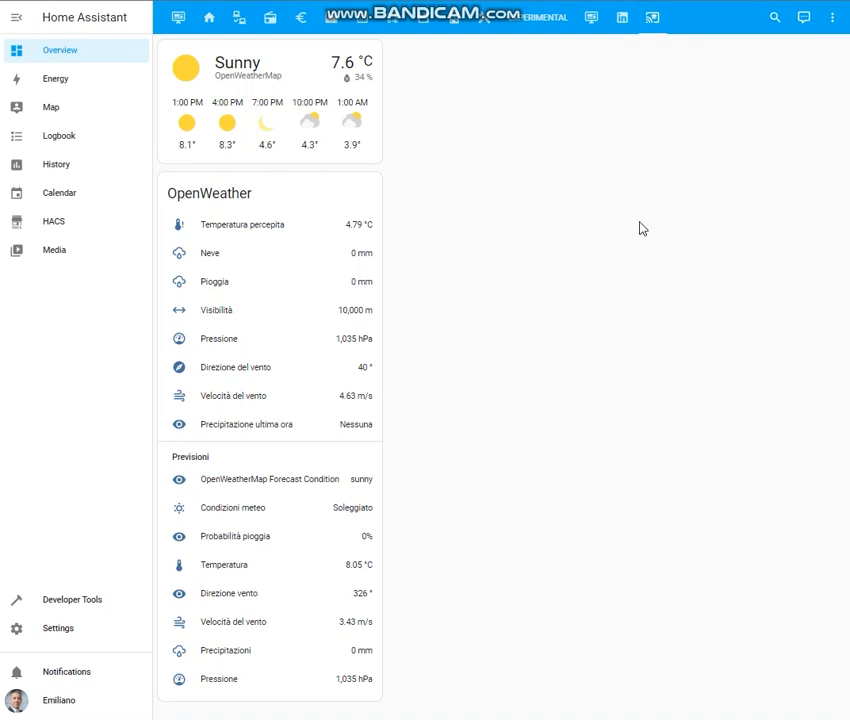
pyautogui.moveTo(272, 488)
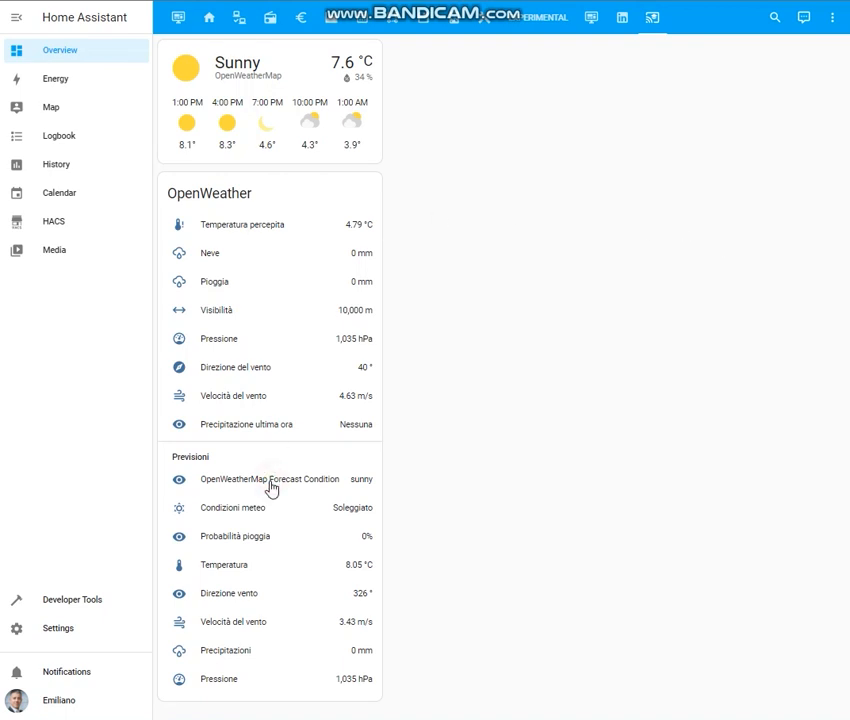
# Reopen the OpenWeatherMap Forecast Condition entity's details from the updated card
pyautogui.click(270, 480)
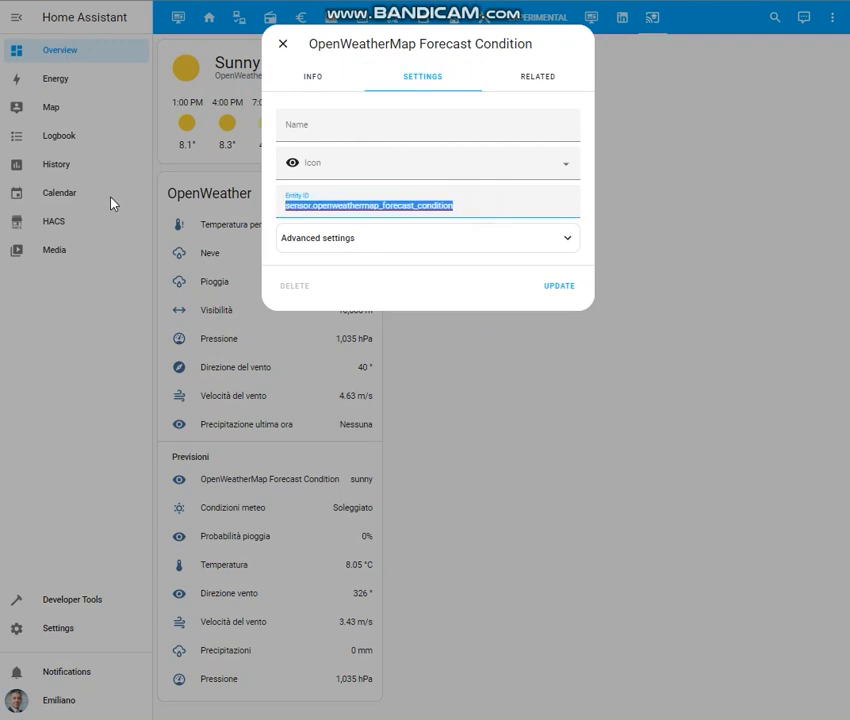
pyautogui.moveTo(292, 88)
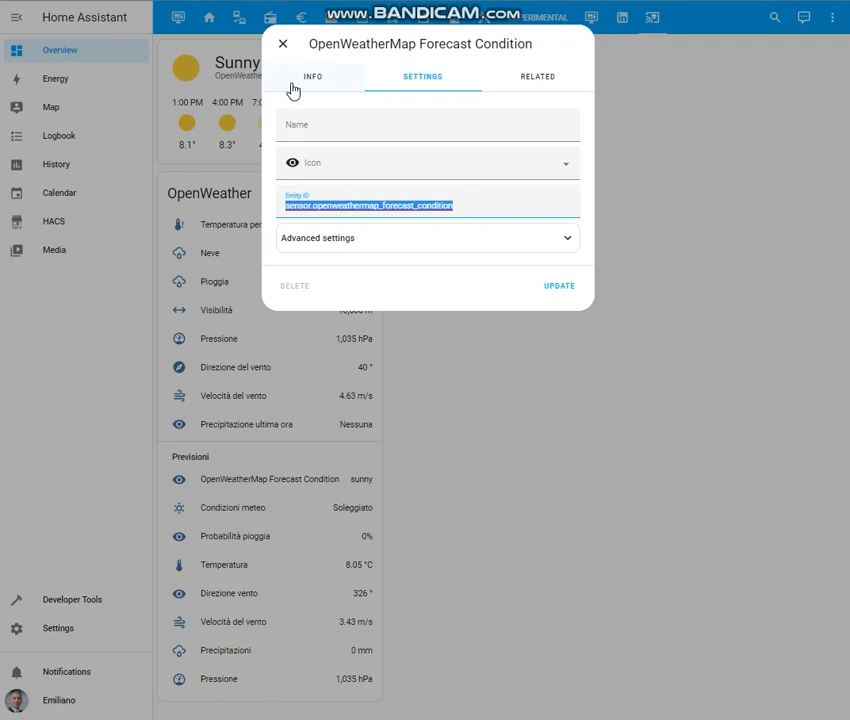
# View the forecast condition entity's state (sunny, no history) and its related items
pyautogui.click(314, 76)
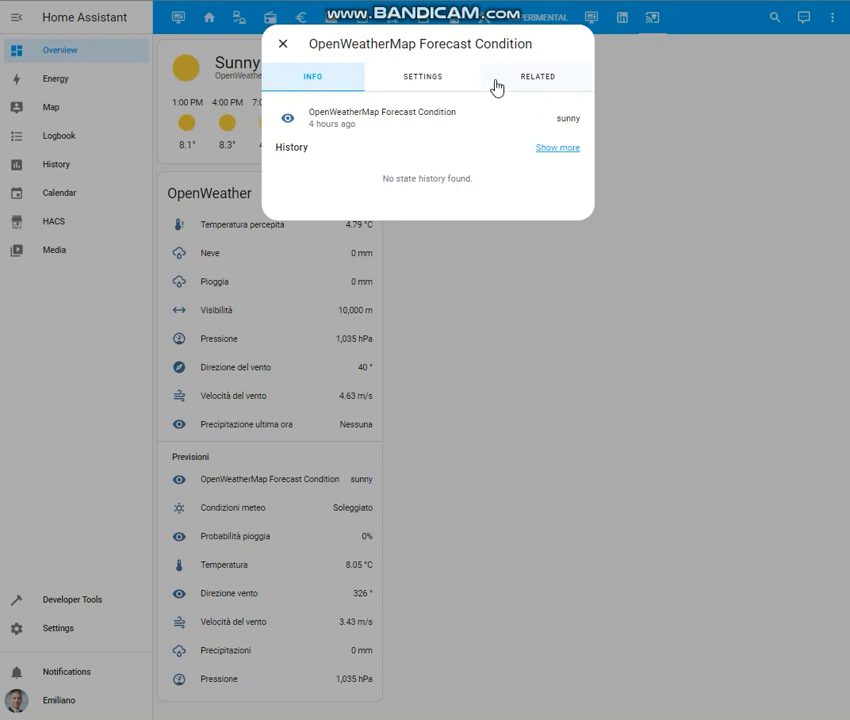
pyautogui.click(284, 44)
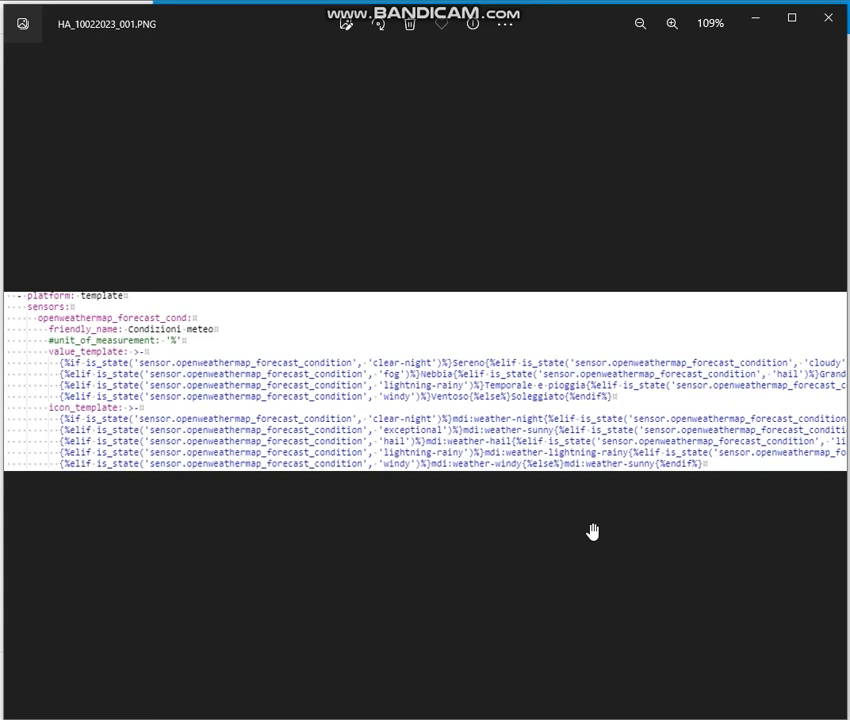
pyautogui.moveTo(250, 392)
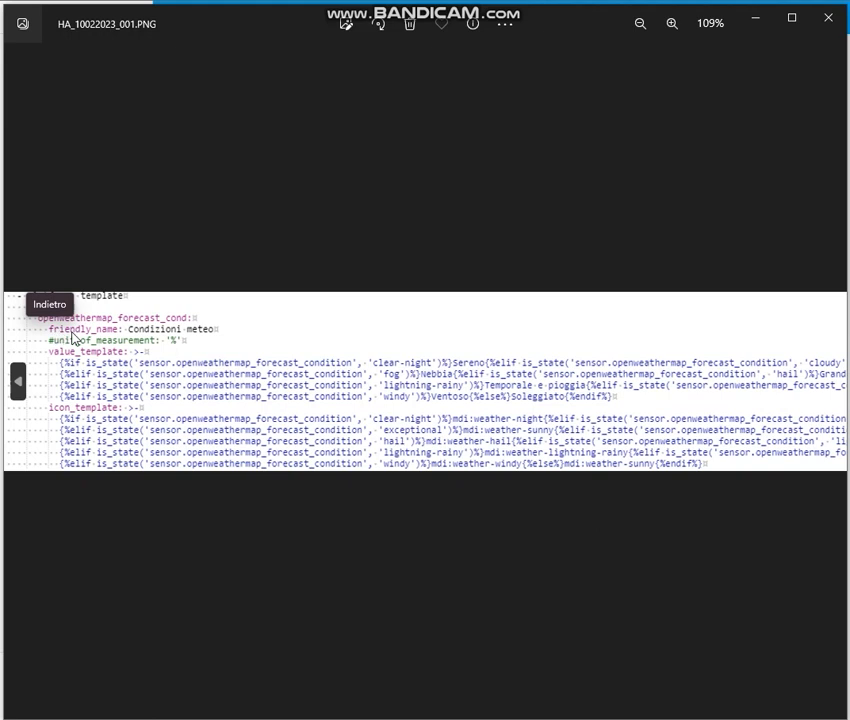
pyautogui.moveTo(176, 332)
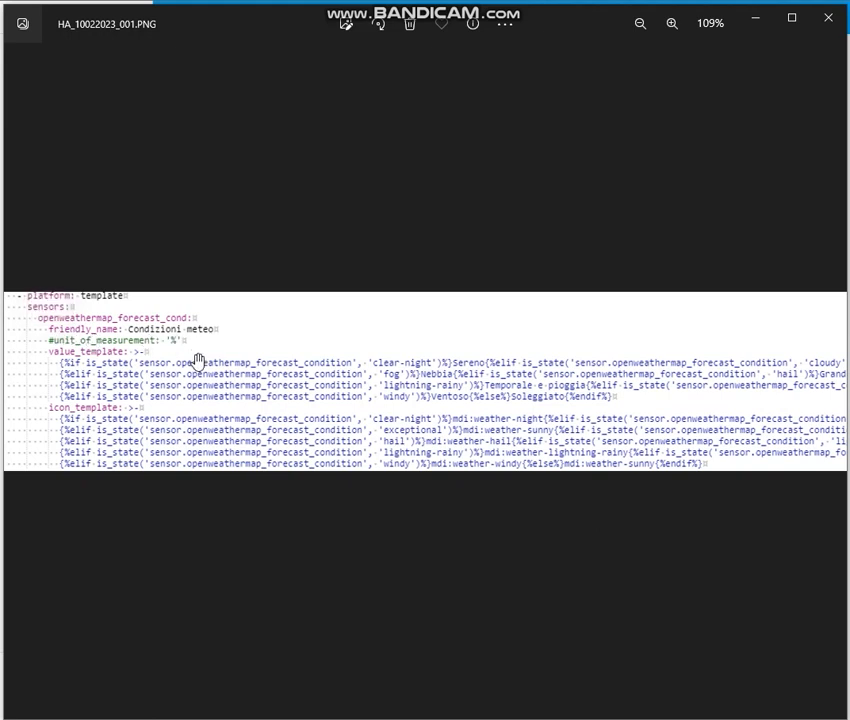
pyautogui.moveTo(404, 370)
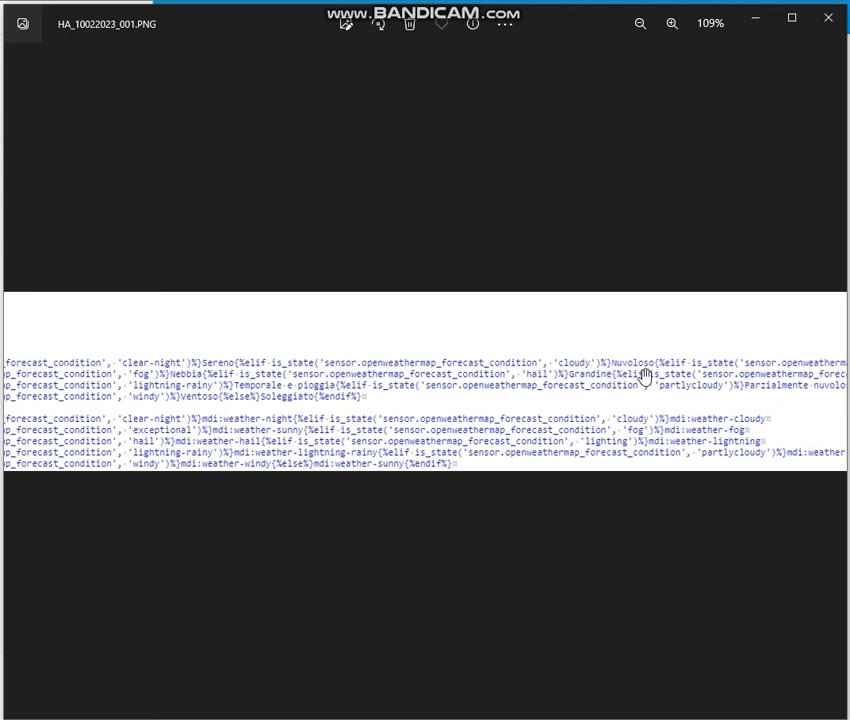
pyautogui.moveTo(652, 374)
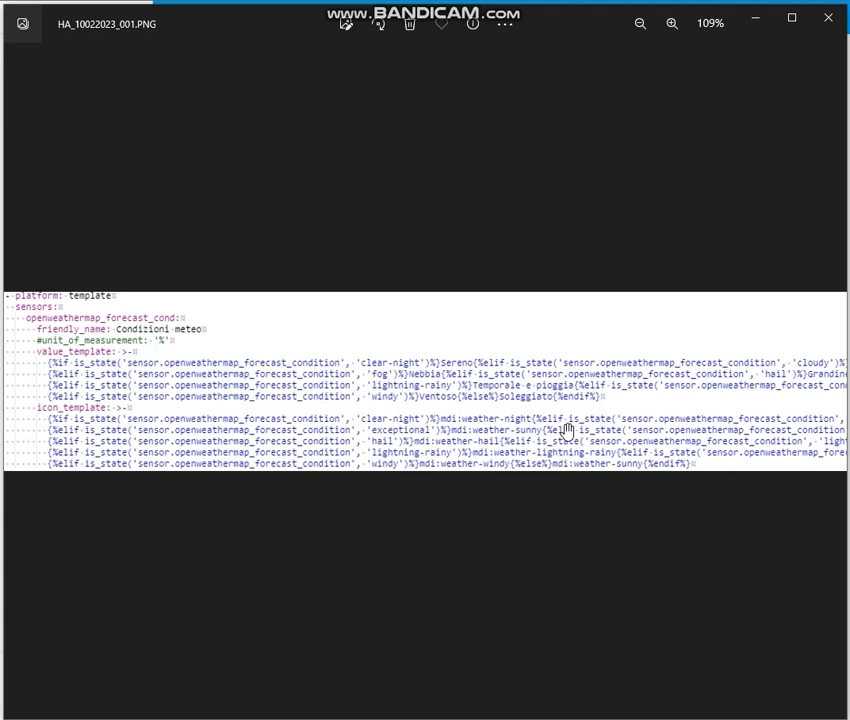
pyautogui.moveTo(468, 426)
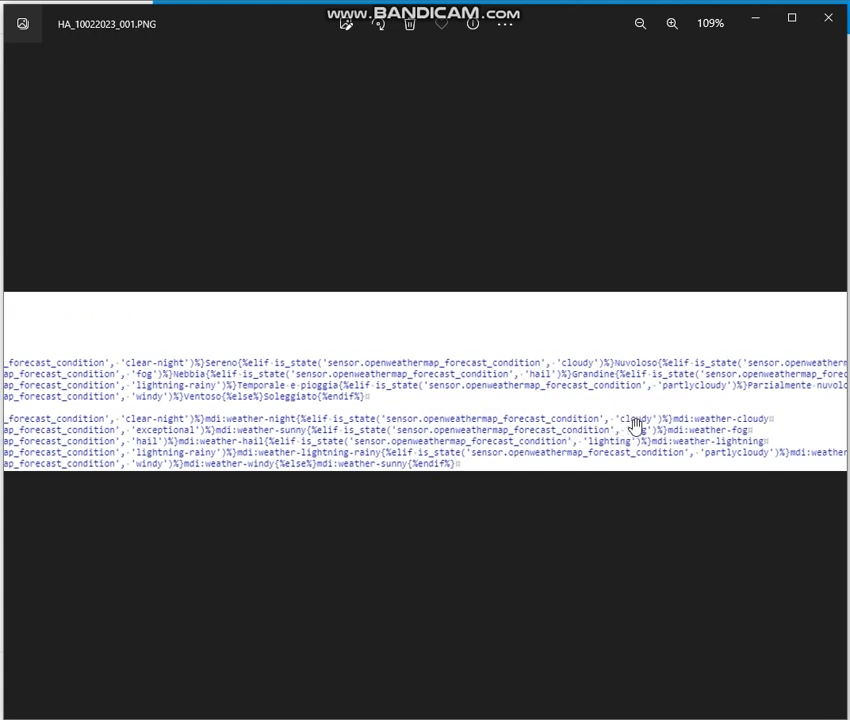
pyautogui.moveTo(668, 422)
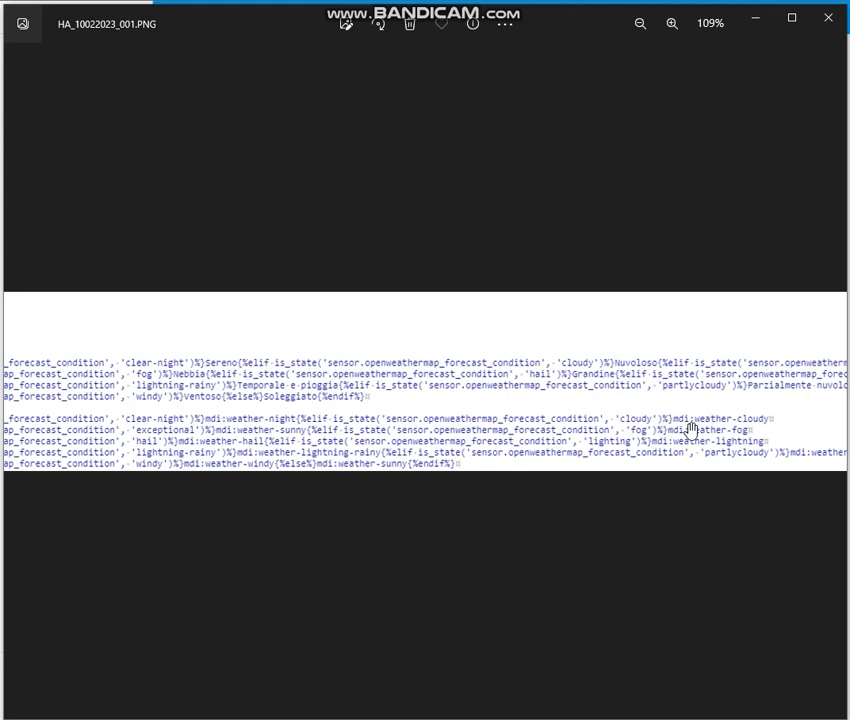
pyautogui.moveTo(780, 422)
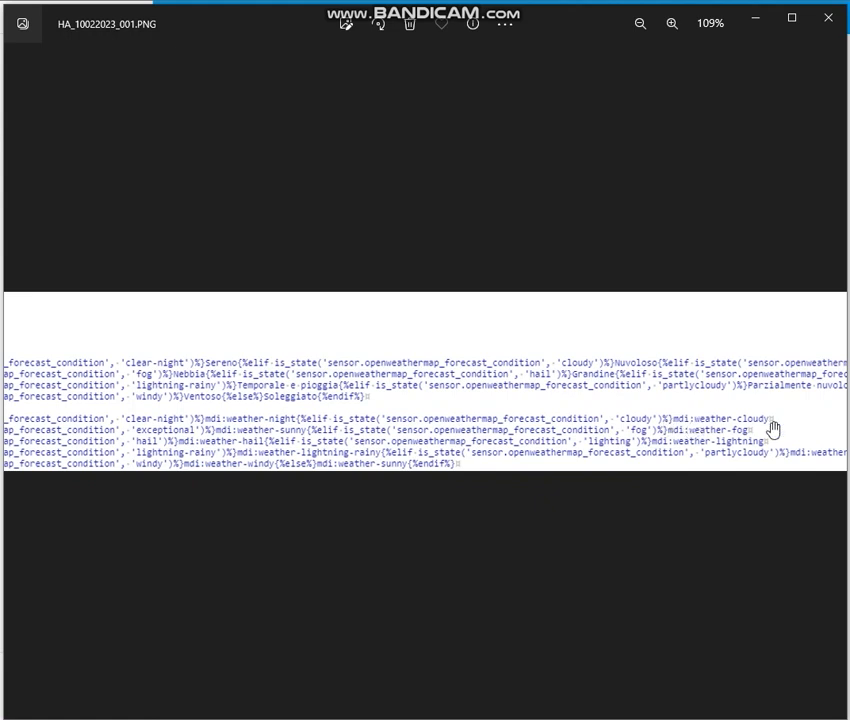
pyautogui.moveTo(744, 454)
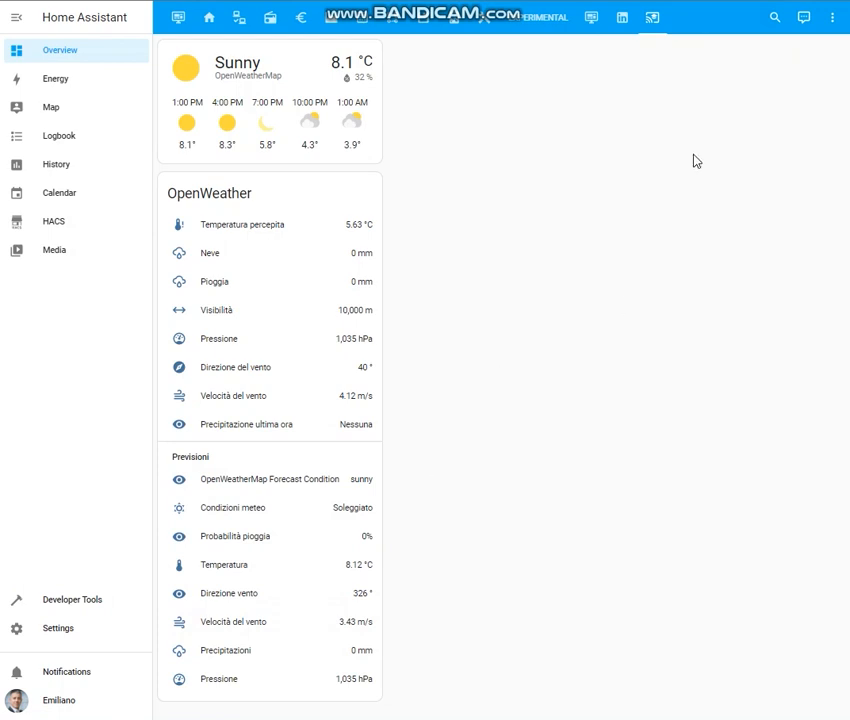
pyautogui.moveTo(308, 484)
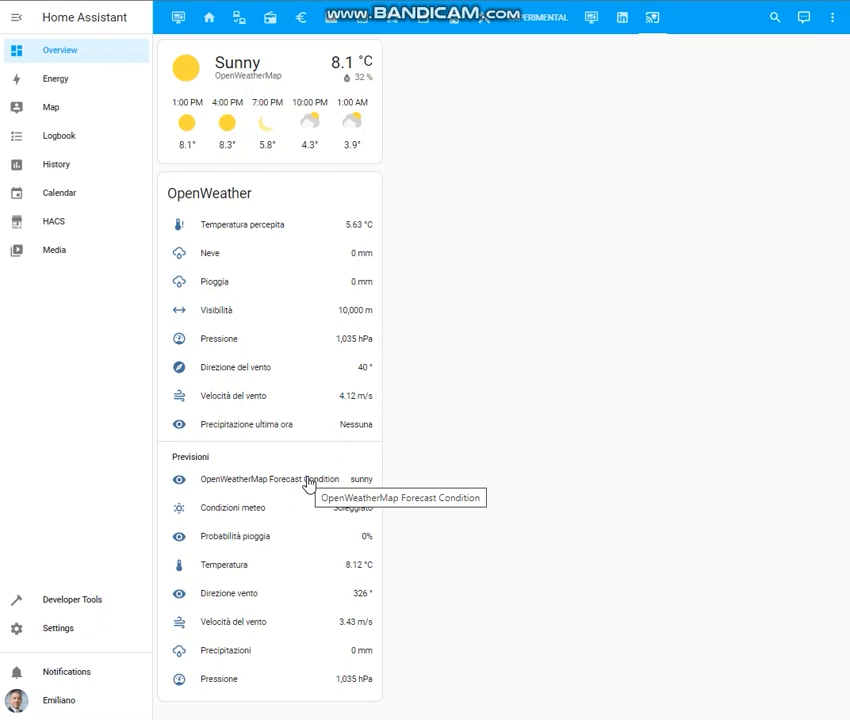
pyautogui.moveTo(392, 510)
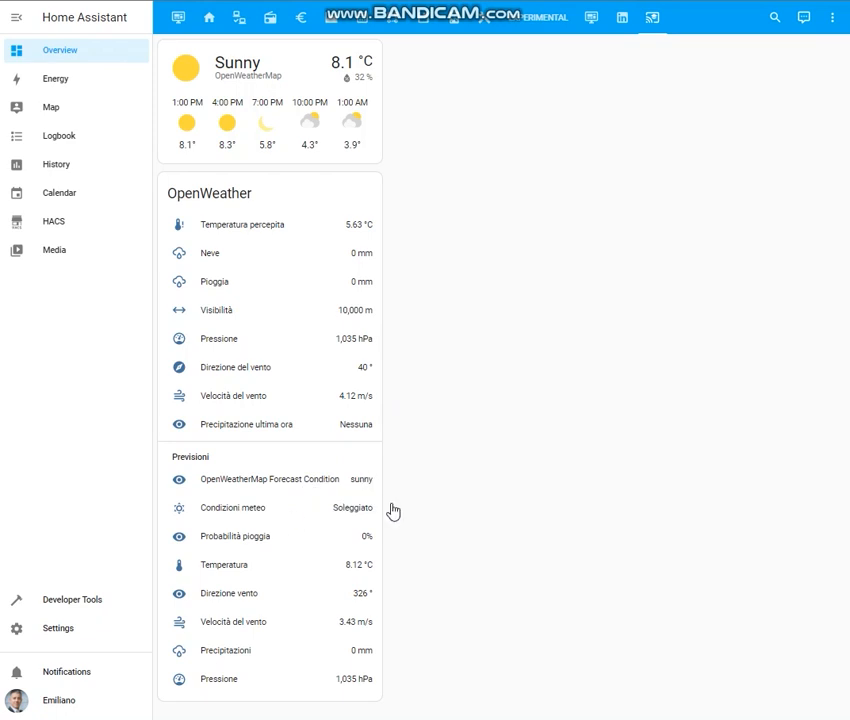
pyautogui.moveTo(348, 512)
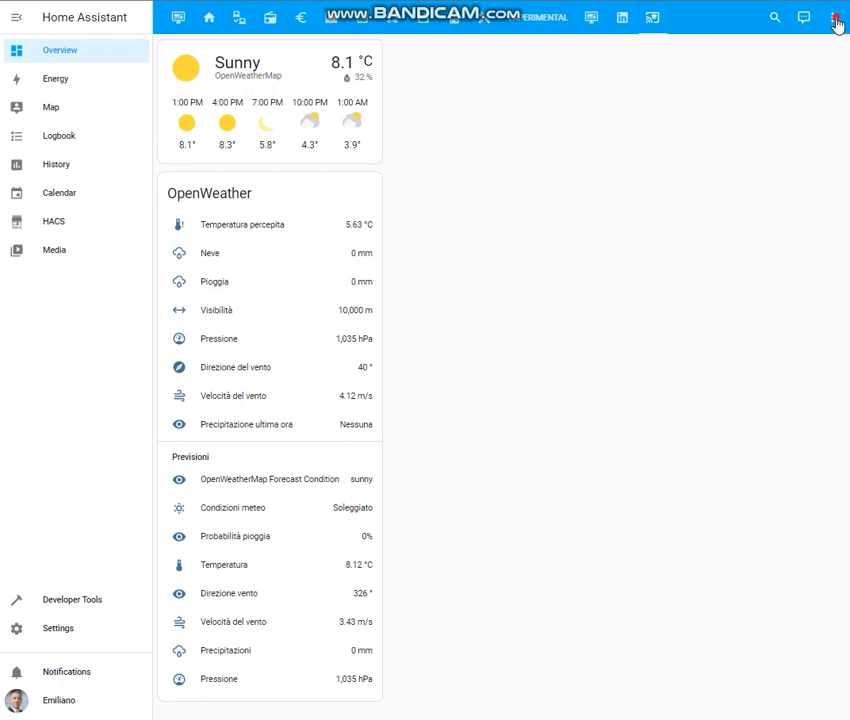
# Reopen the OpenWeather card configuration in edit mode and scroll to the Previsioni entries
pyautogui.click(836, 16)
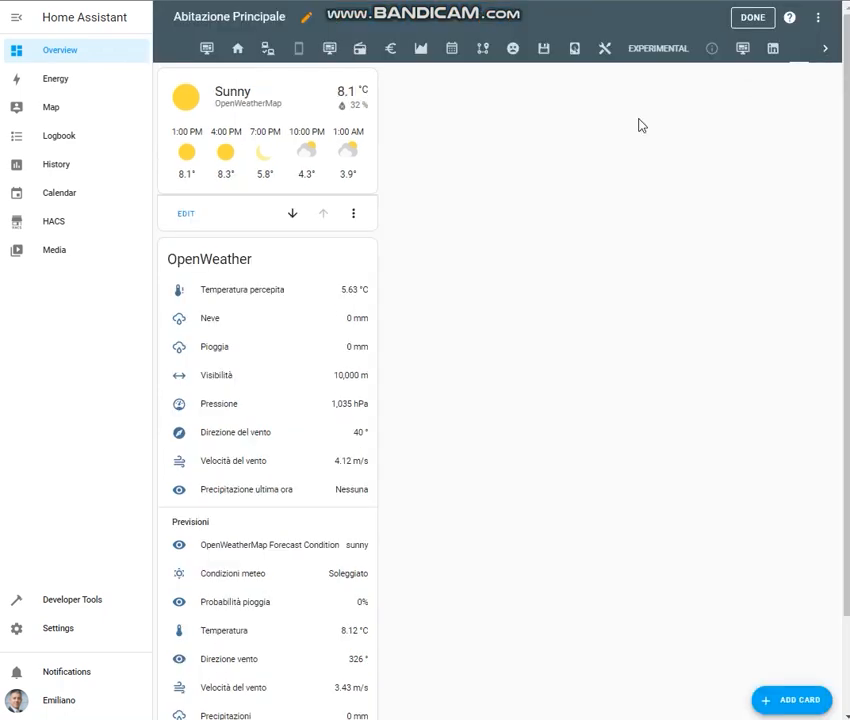
pyautogui.scroll(-3)
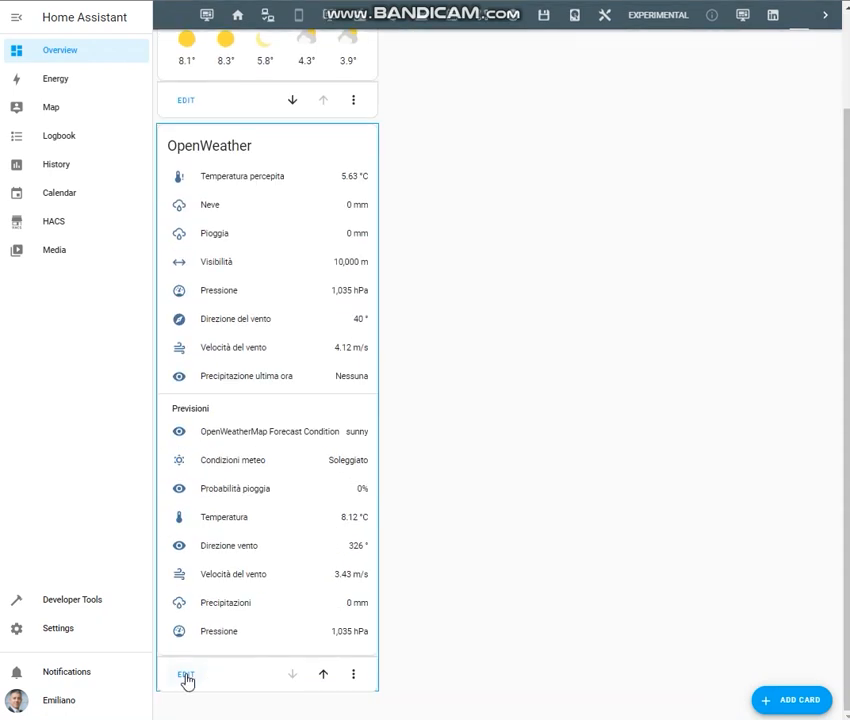
pyautogui.click(184, 672)
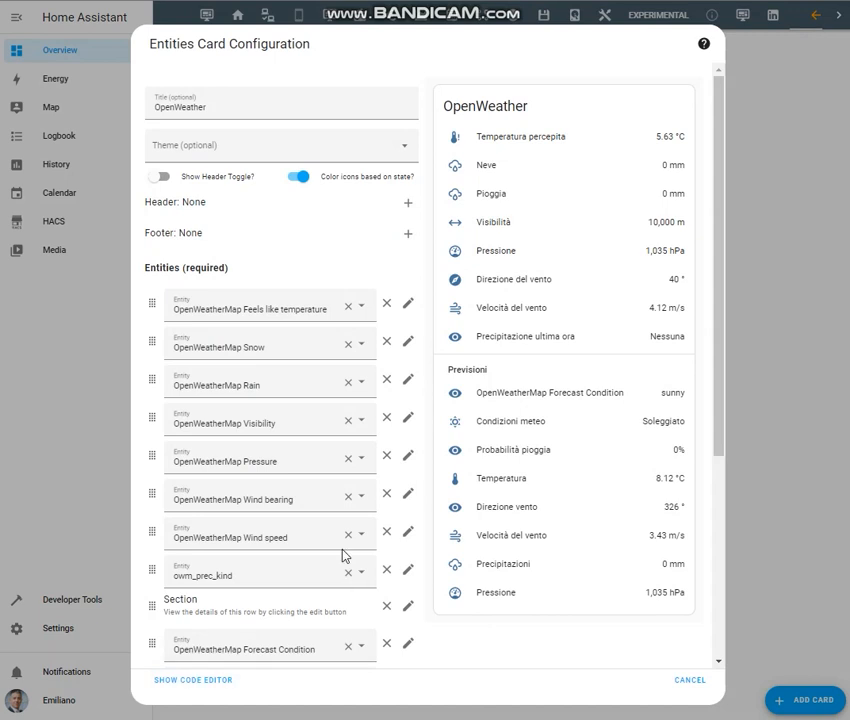
pyautogui.scroll(-3)
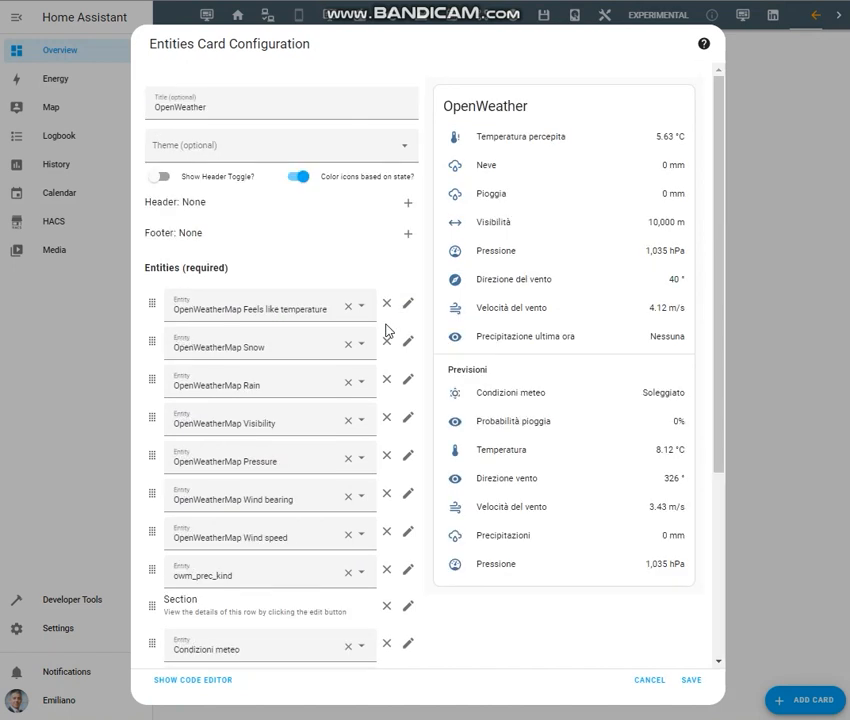
pyautogui.moveTo(292, 360)
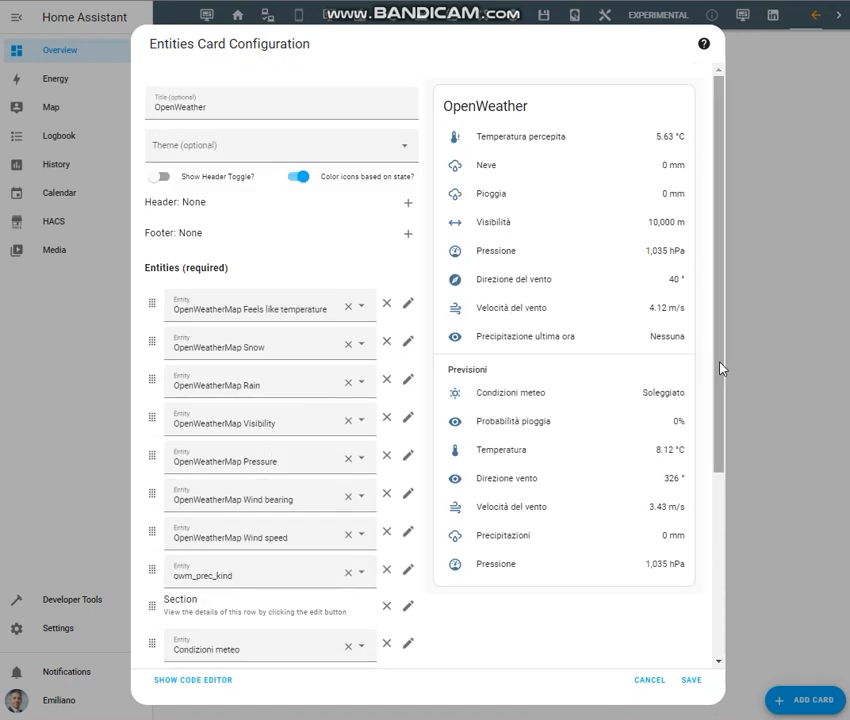
pyautogui.scroll(-3)
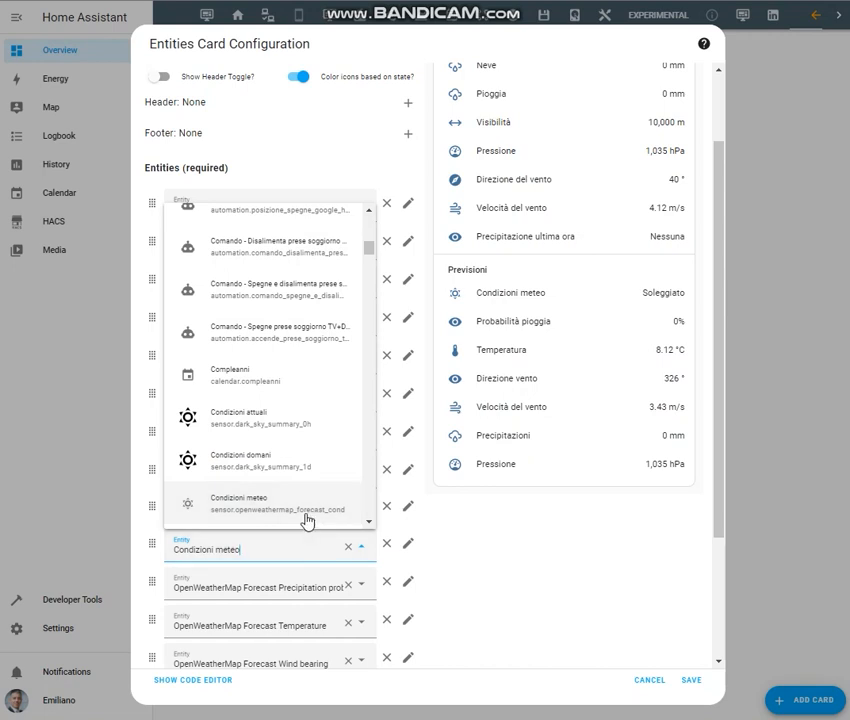
pyautogui.moveTo(332, 522)
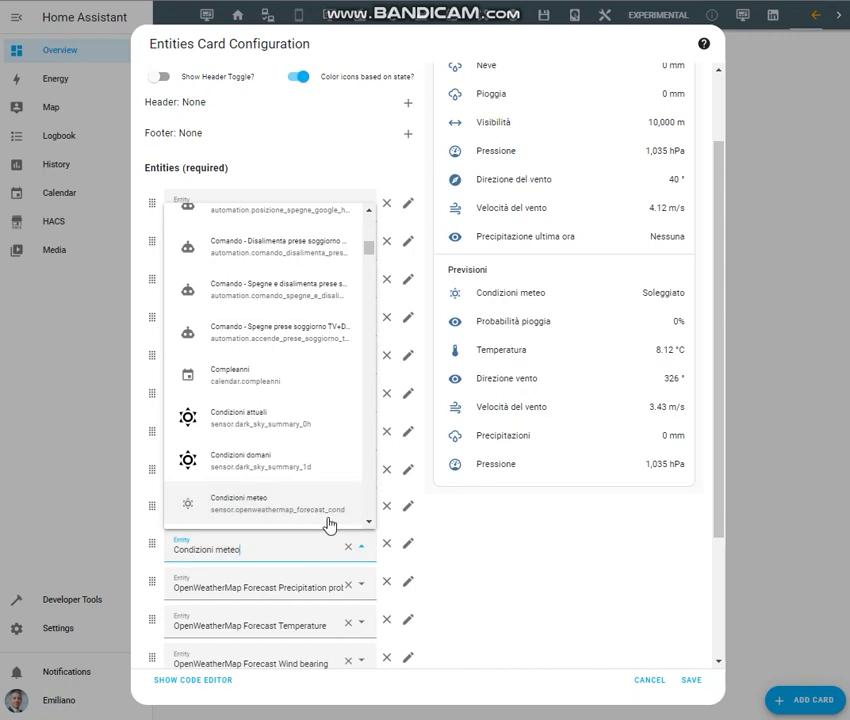